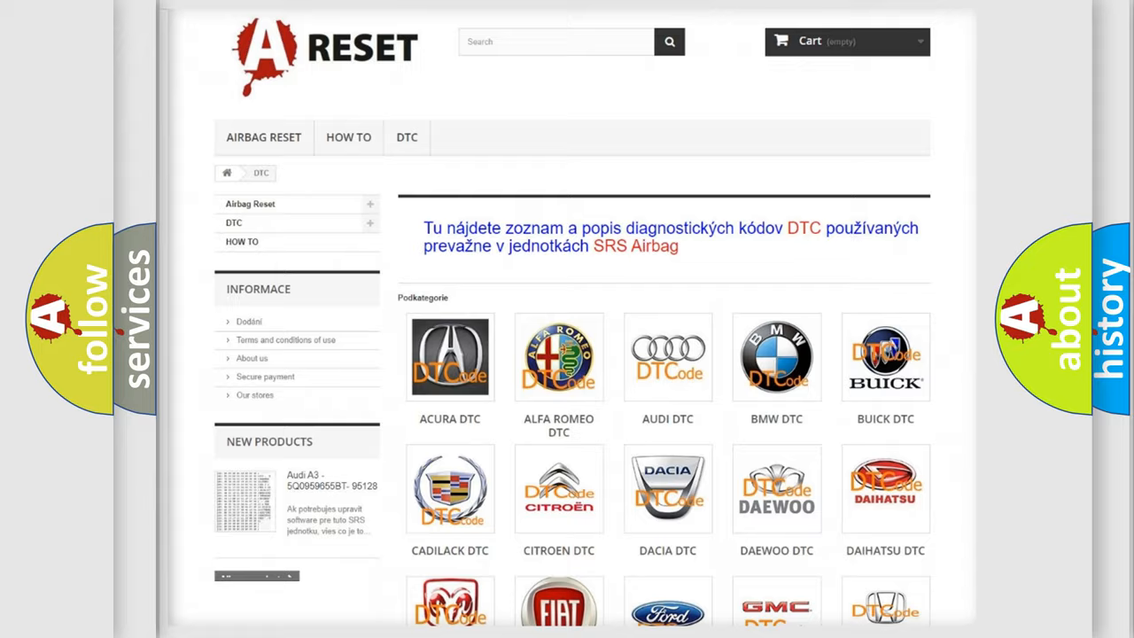
scroll(down, 3)
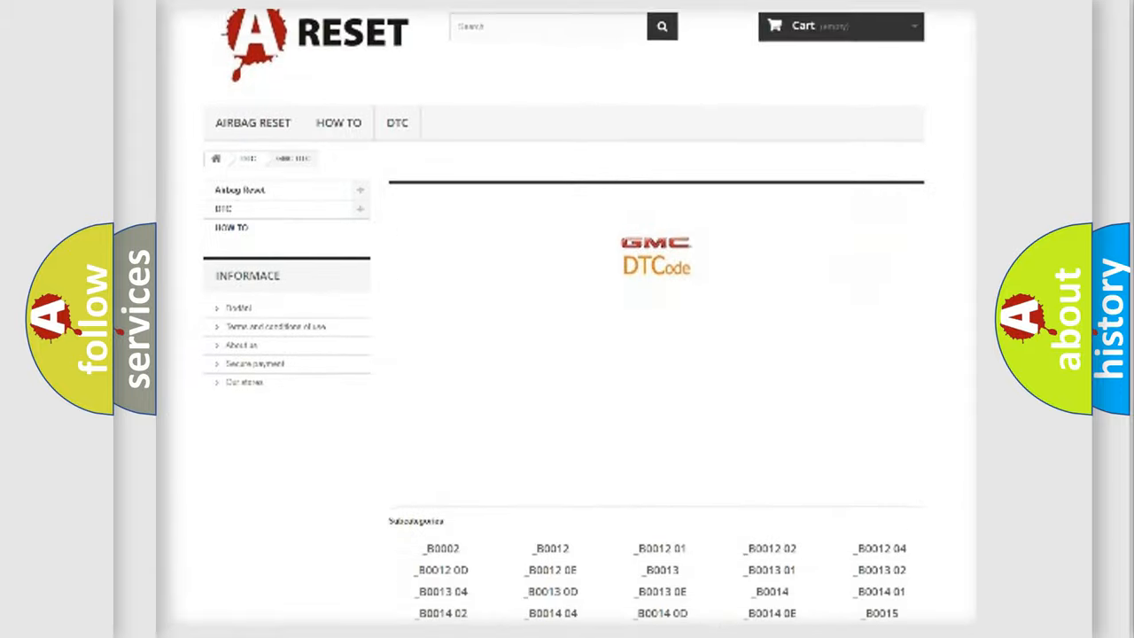
scroll(down, 3)
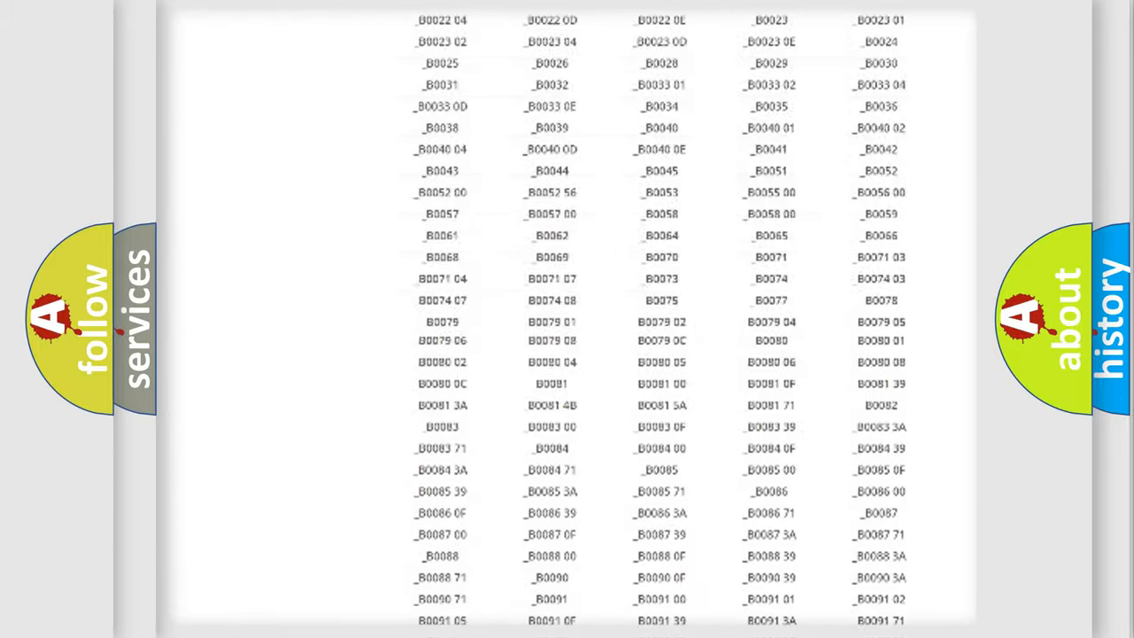
scroll(up, 3)
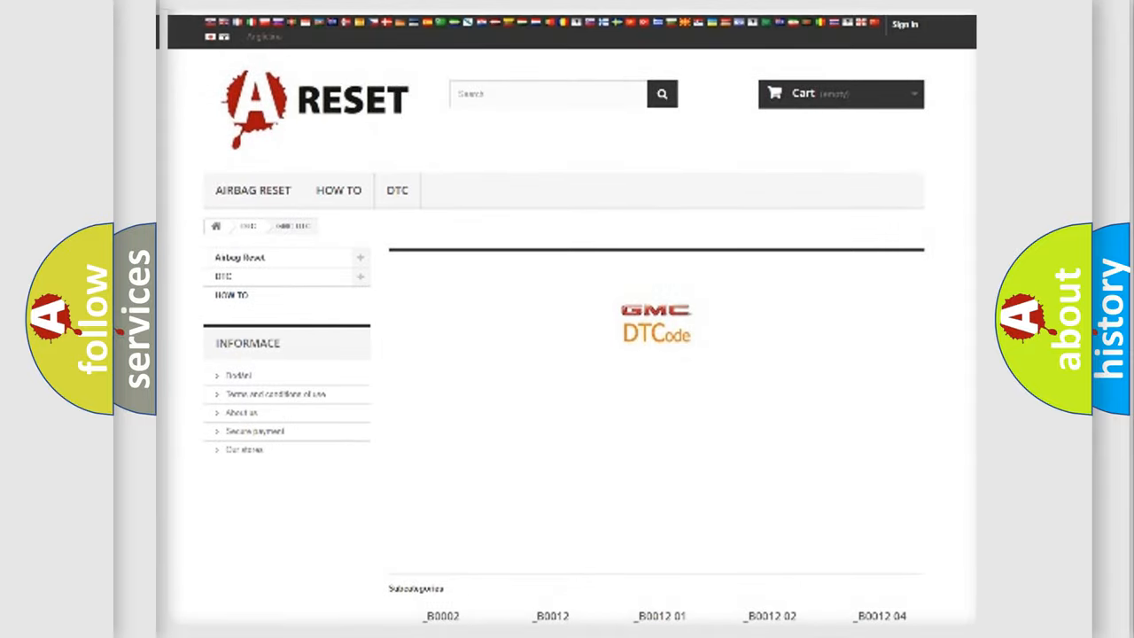